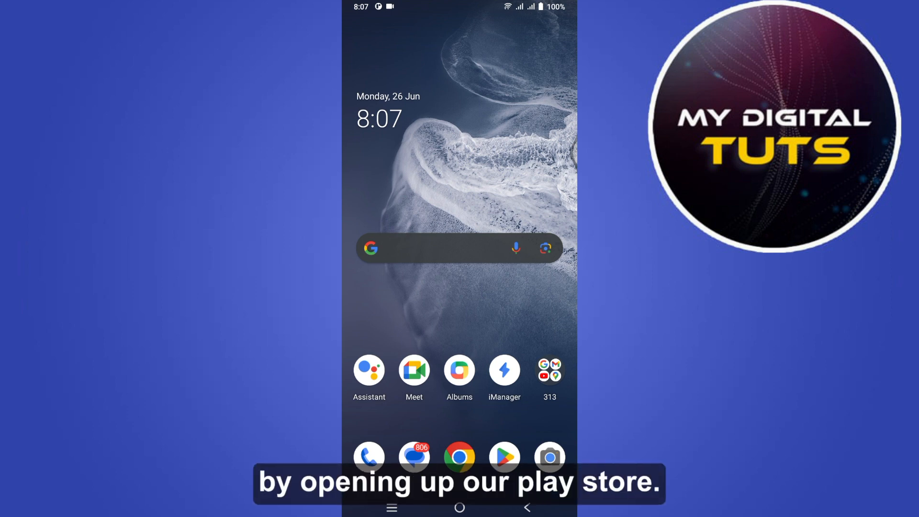
- Launch the Play Store from the home screen dock
left_click(504, 457)
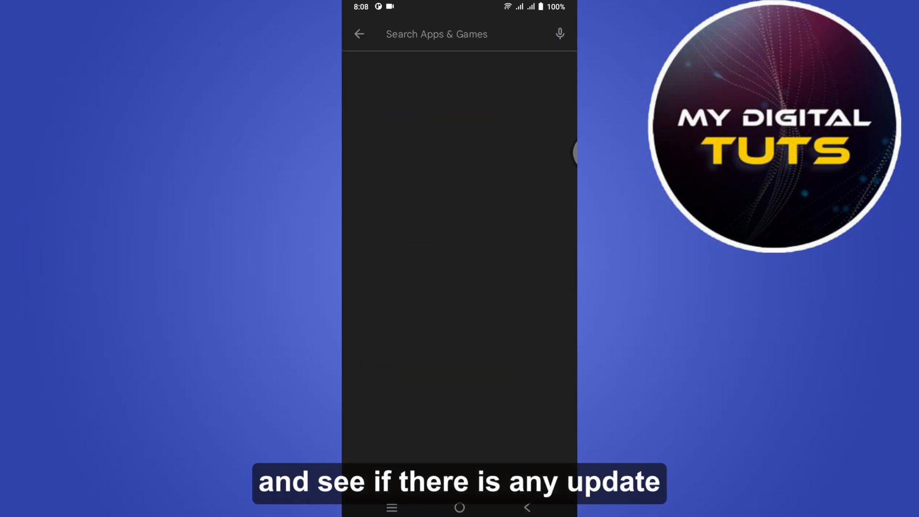
- Search the Play Store for 'mess' and pick the 'messenger' suggestion
type("m")
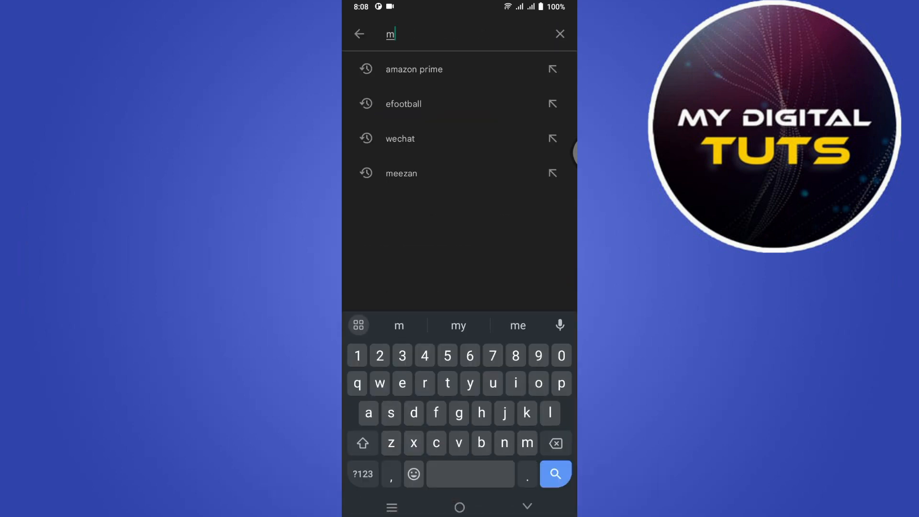
type("ess")
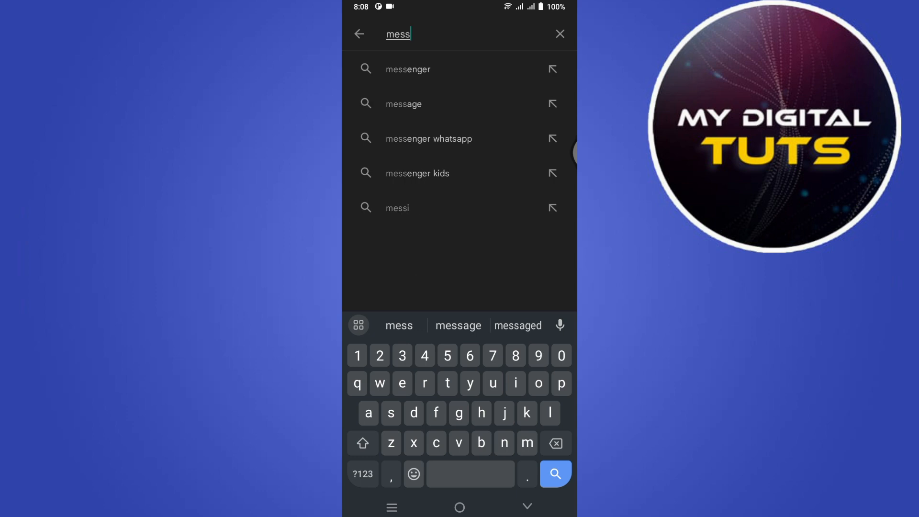
left_click(407, 69)
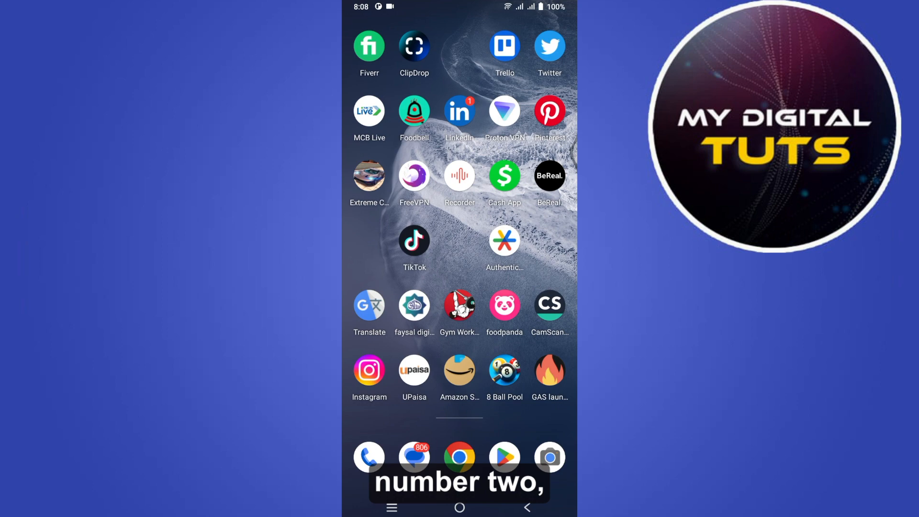
- Swipe through the app drawer and open Messenger's App info page
scroll("left", 3)
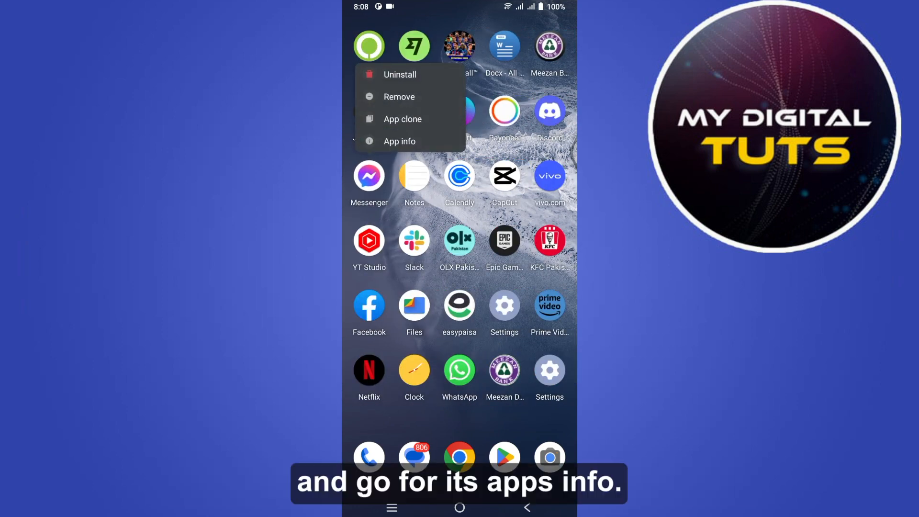
left_click(402, 118)
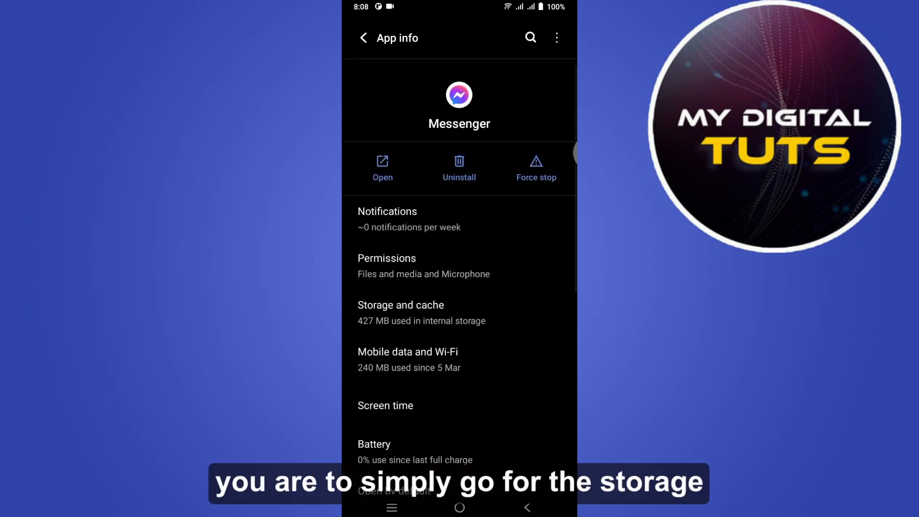
- Clear Messenger's cache in Storage and cache, then return to App info
left_click(400, 305)
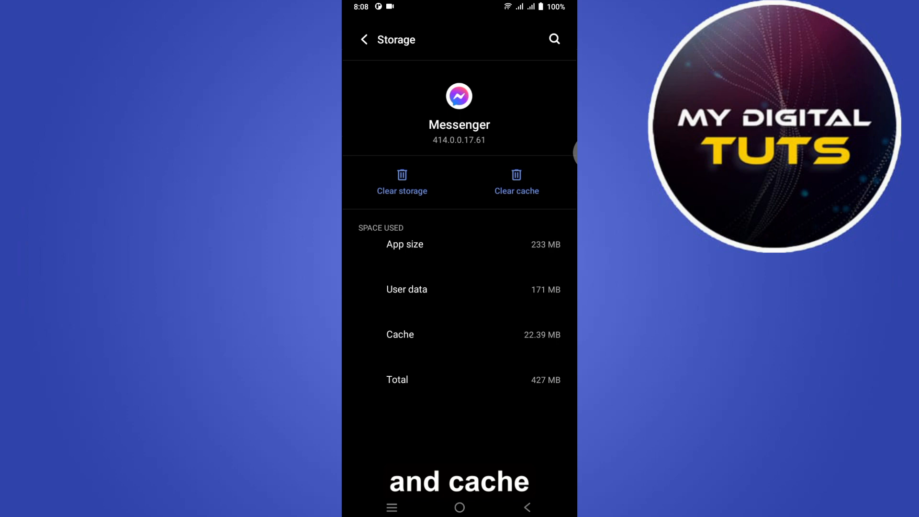
left_click(516, 179)
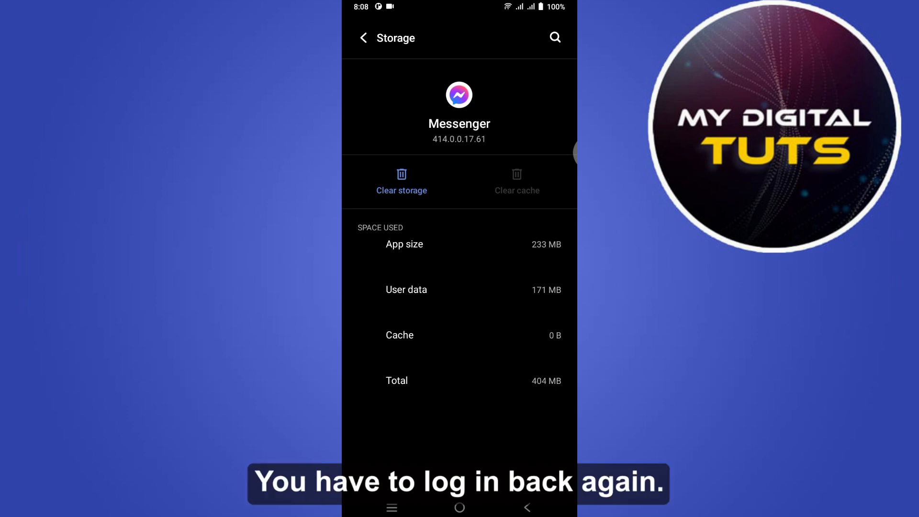
left_click(363, 38)
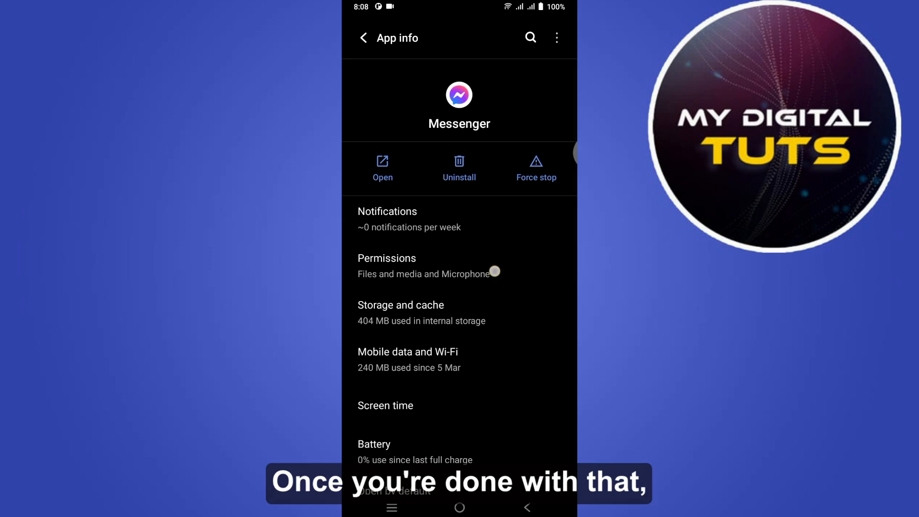
- Review Messenger's Camera permission, shown as not allowed, then go home
left_click(386, 258)
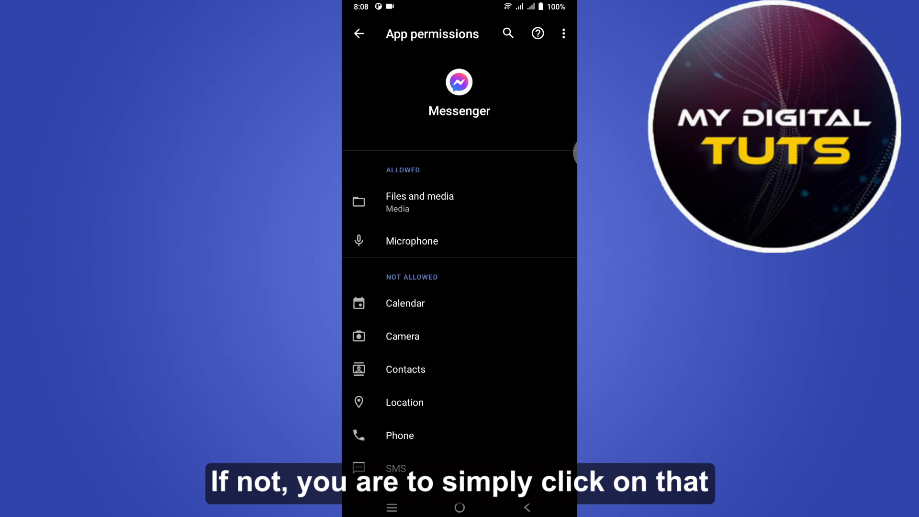
left_click(402, 335)
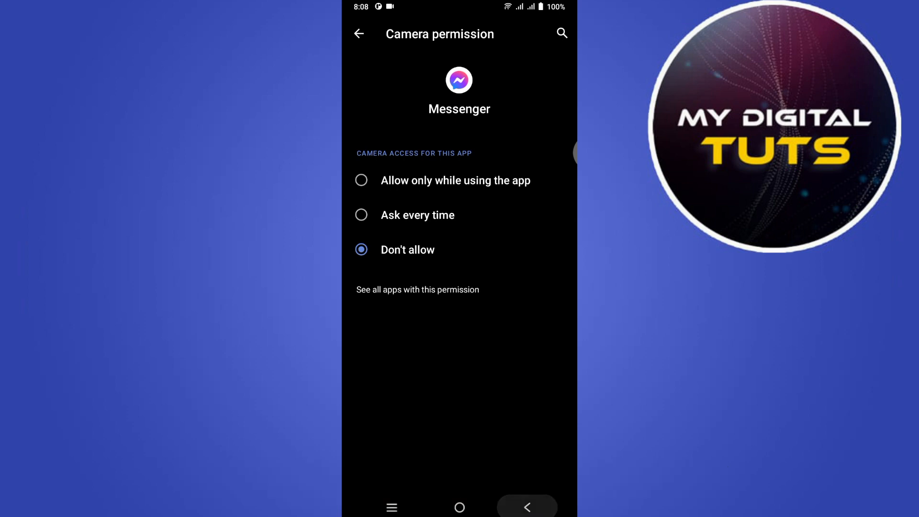
left_click(358, 33)
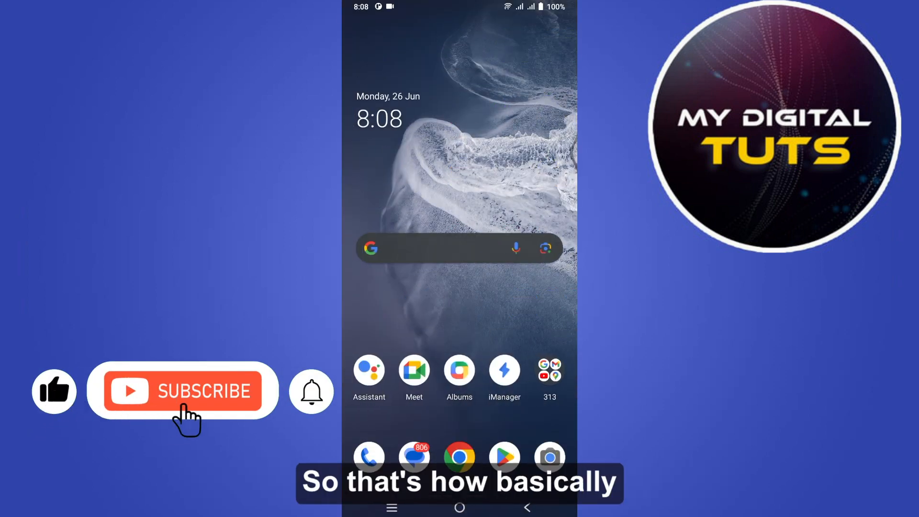
left_click(185, 400)
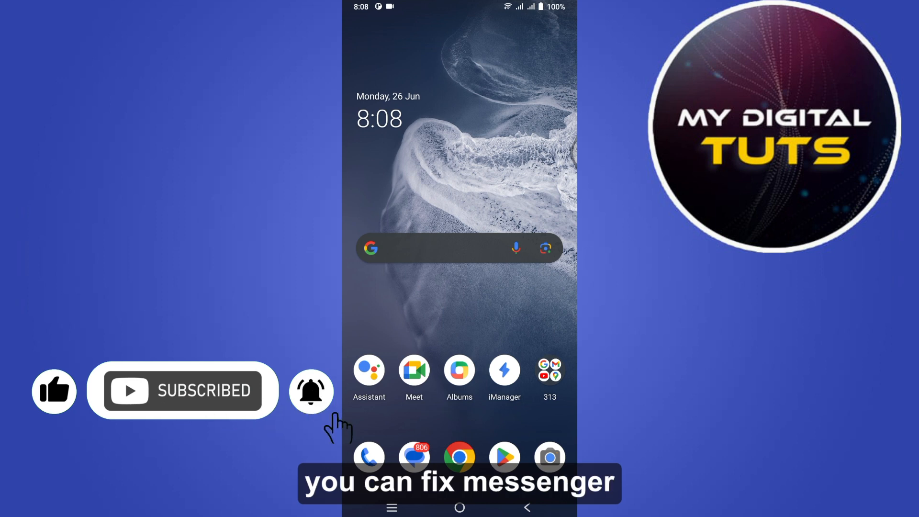